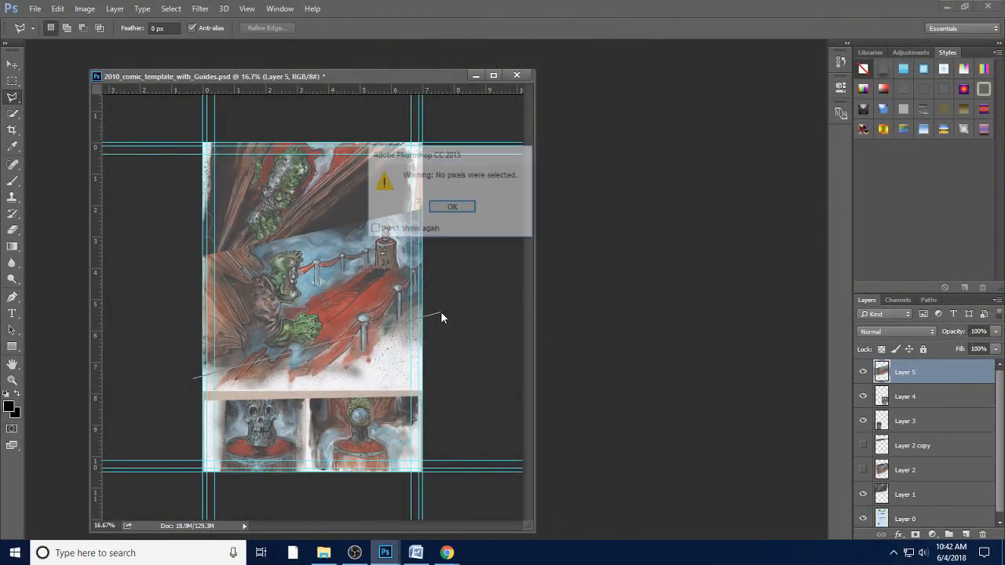
# - Cut the selected diagonal slice of the lower painting onto its own layer and restore the window smaller
pyautogui.click(453, 206)
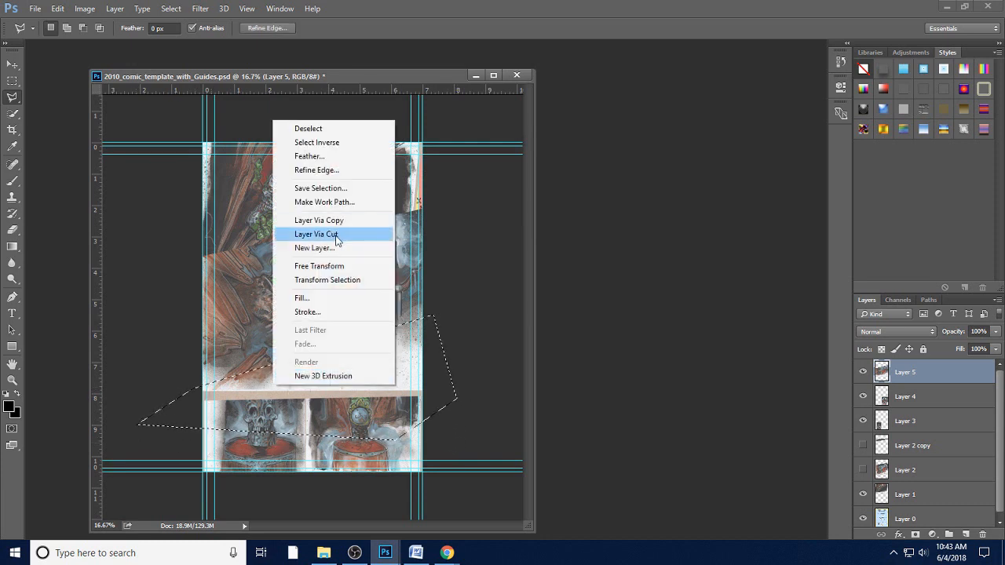
pyautogui.click(316, 234)
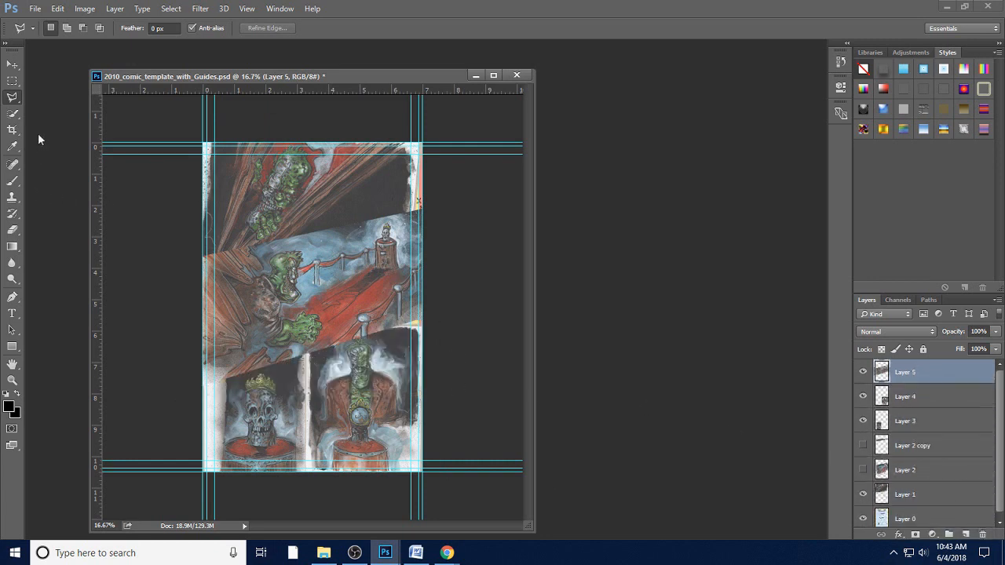
pyautogui.click(13, 64)
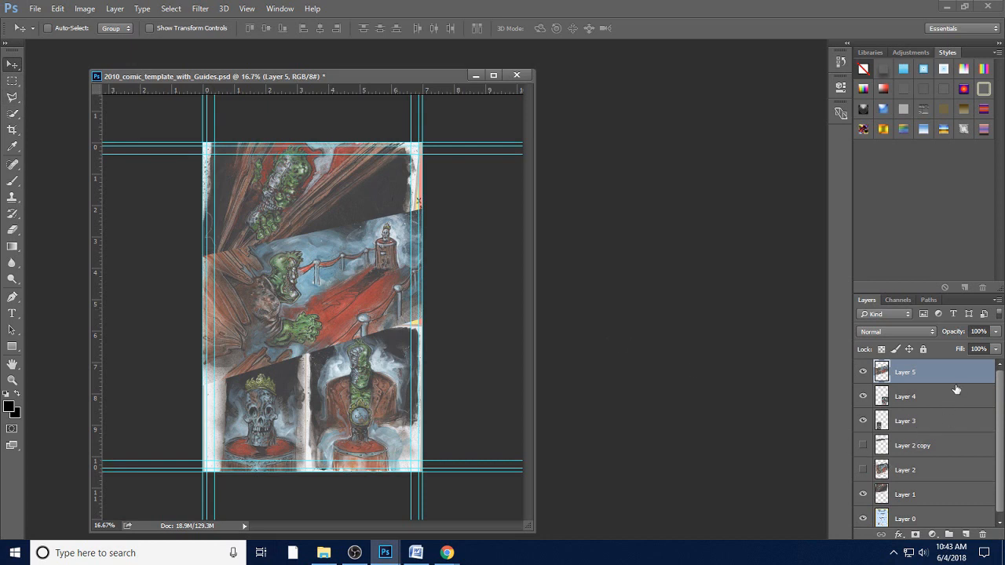
pyautogui.moveTo(302, 76); pyautogui.dragTo(291, 66)
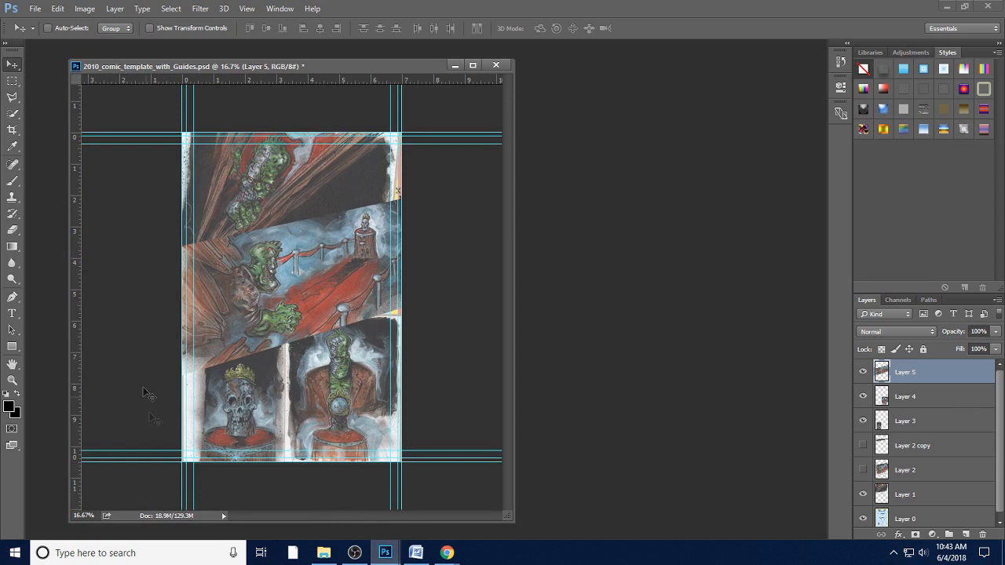
pyautogui.moveTo(134, 210)
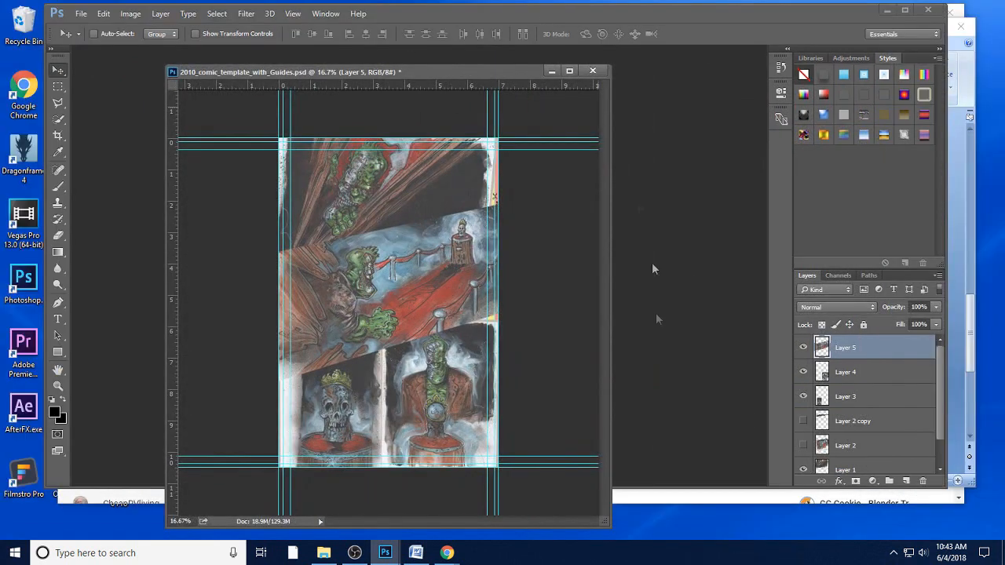
pyautogui.click(414, 553)
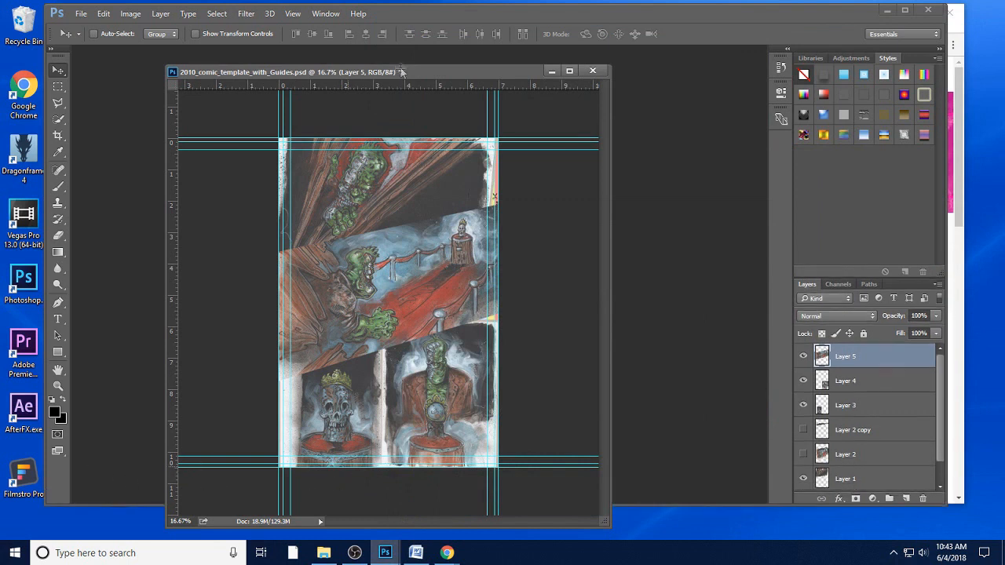
# - Bring the robed figure painting into the comic page as a new layer over the lower panels
pyautogui.click(80, 13)
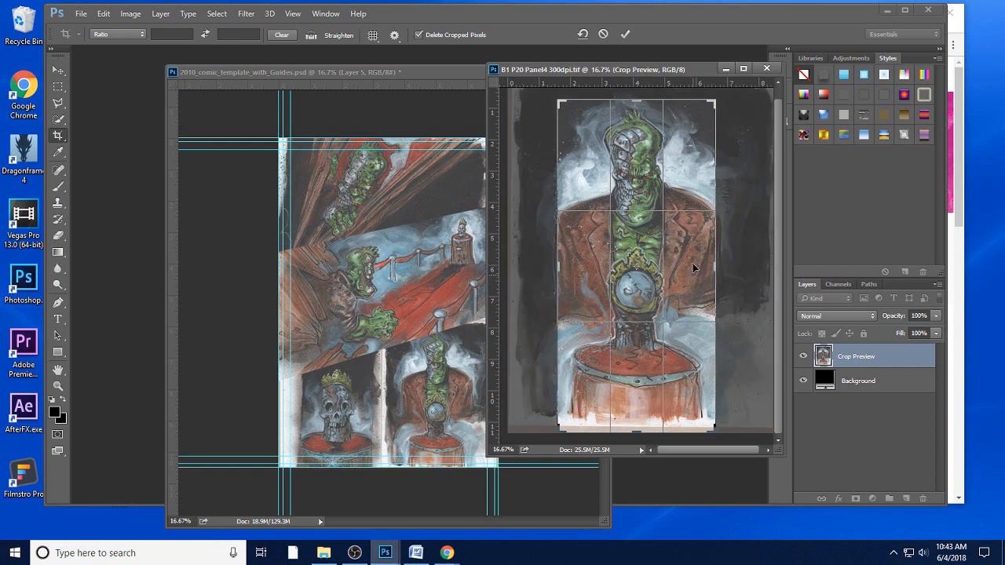
pyautogui.moveTo(584, 188)
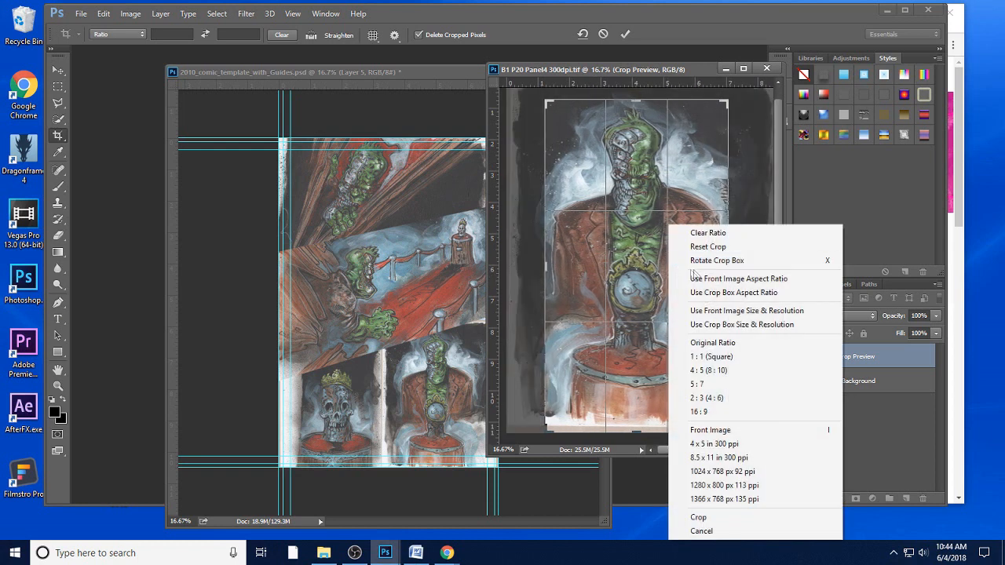
pyautogui.click(697, 519)
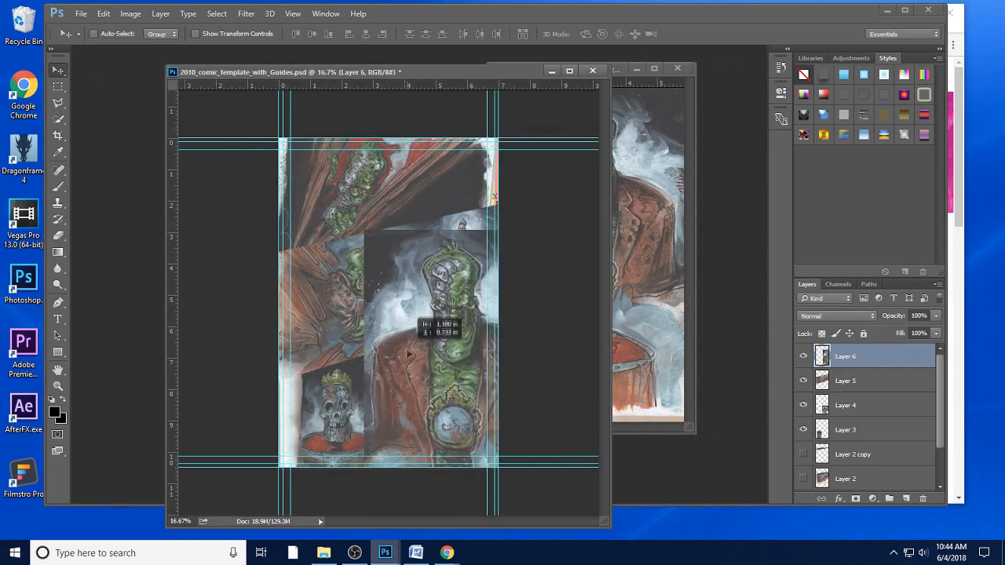
pyautogui.click(103, 13)
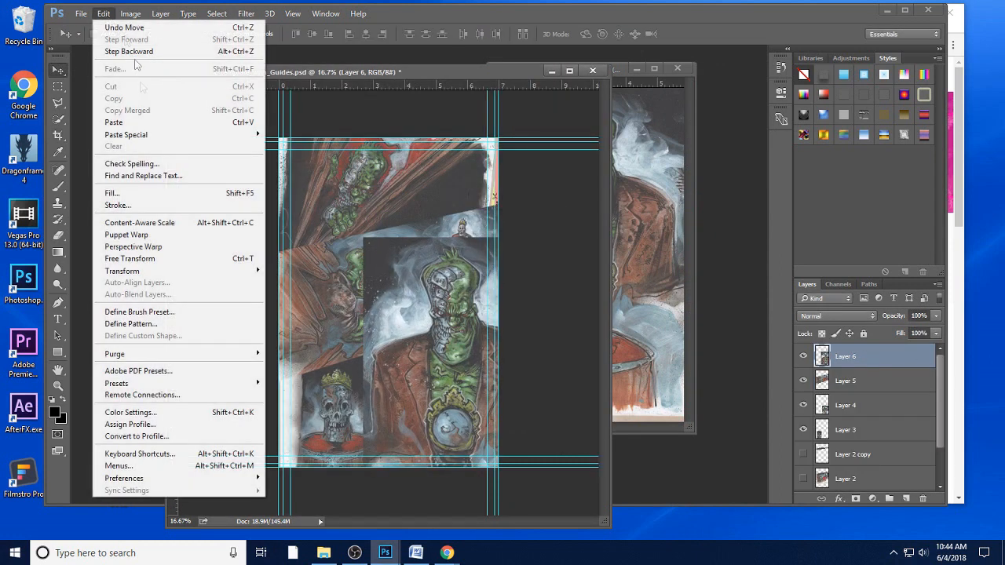
pyautogui.moveTo(126, 135)
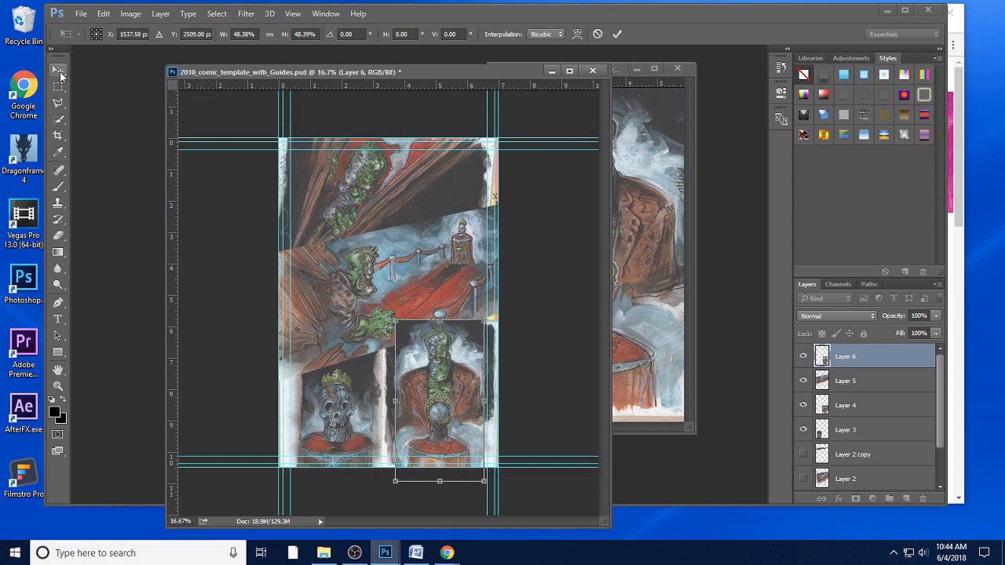
pyautogui.moveTo(58, 71)
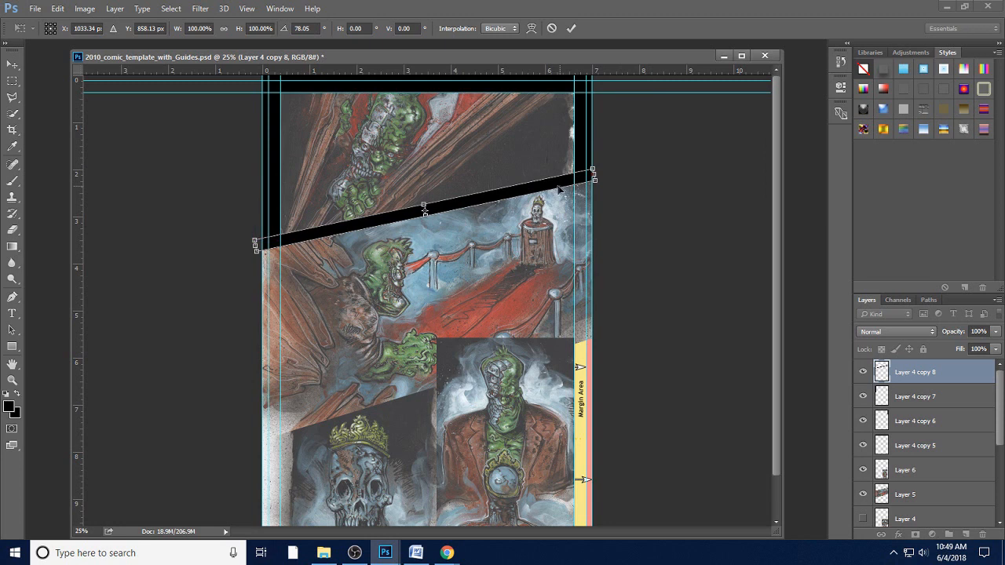
pyautogui.moveTo(517, 198)
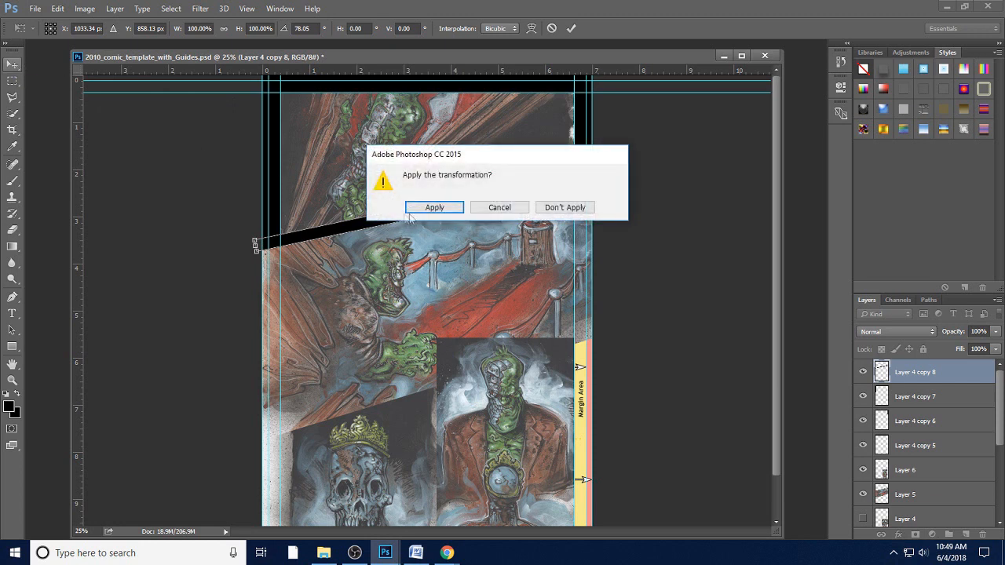
# - Apply the border bar rotation and duplicate the bar layer
pyautogui.click(433, 207)
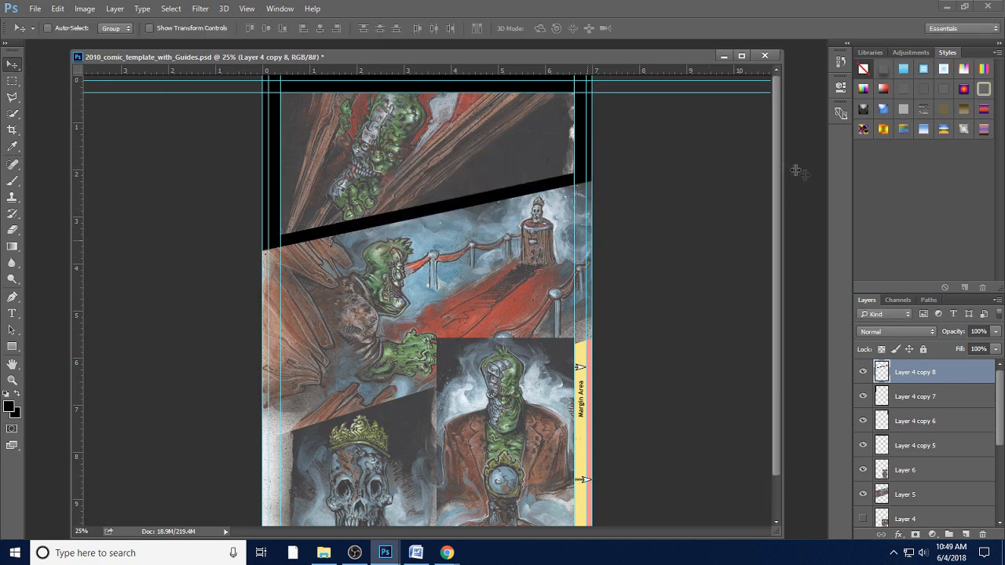
pyautogui.scroll(-3)
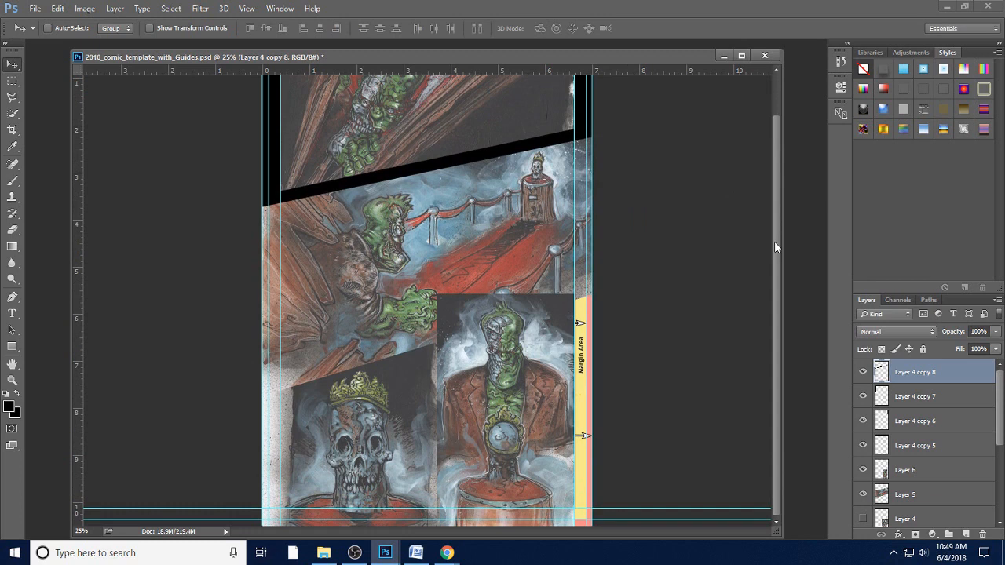
pyautogui.rightClick(914, 370)
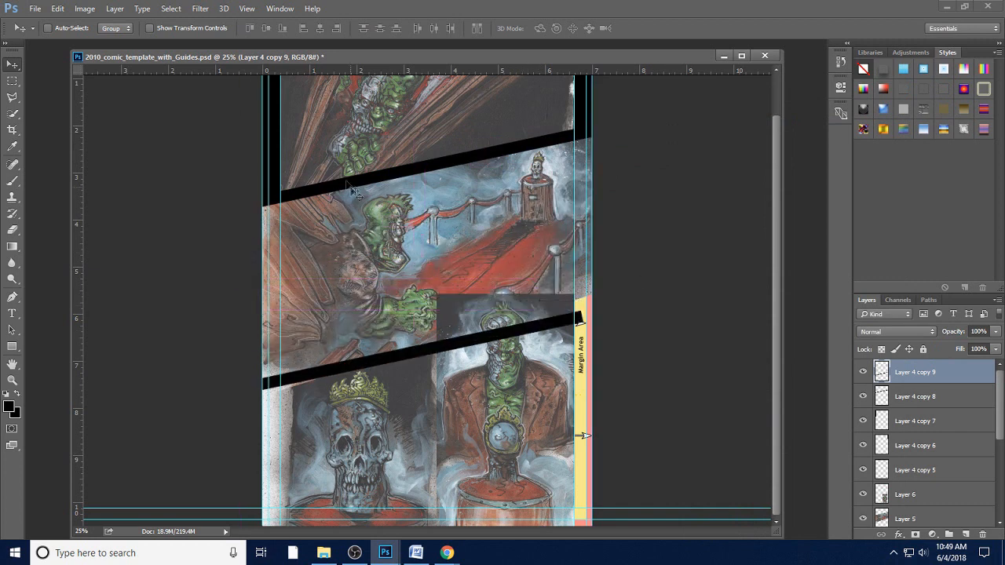
# - Free-transform the copied bar into a diagonal gutter above the bottom panels
pyautogui.click(57, 9)
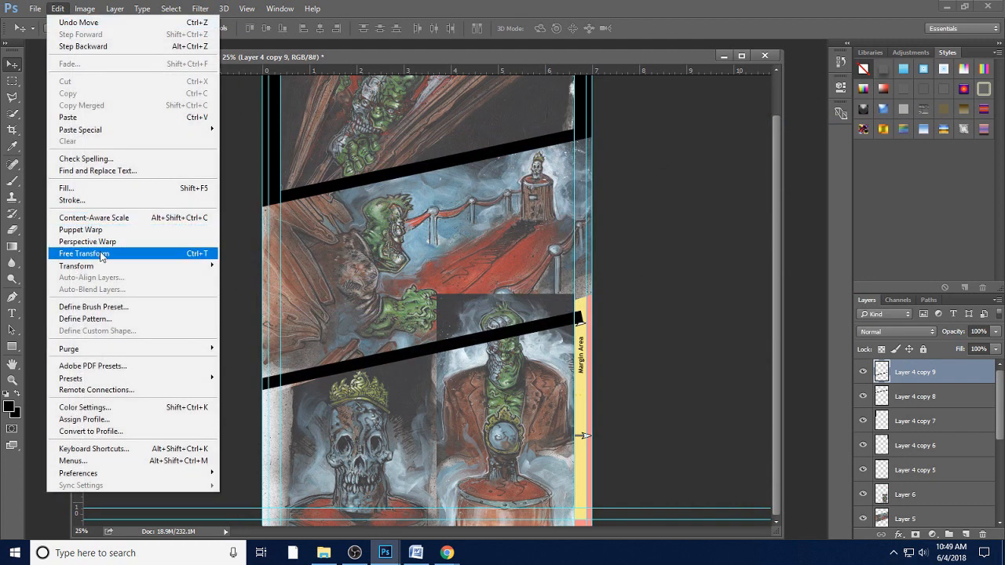
pyautogui.click(85, 253)
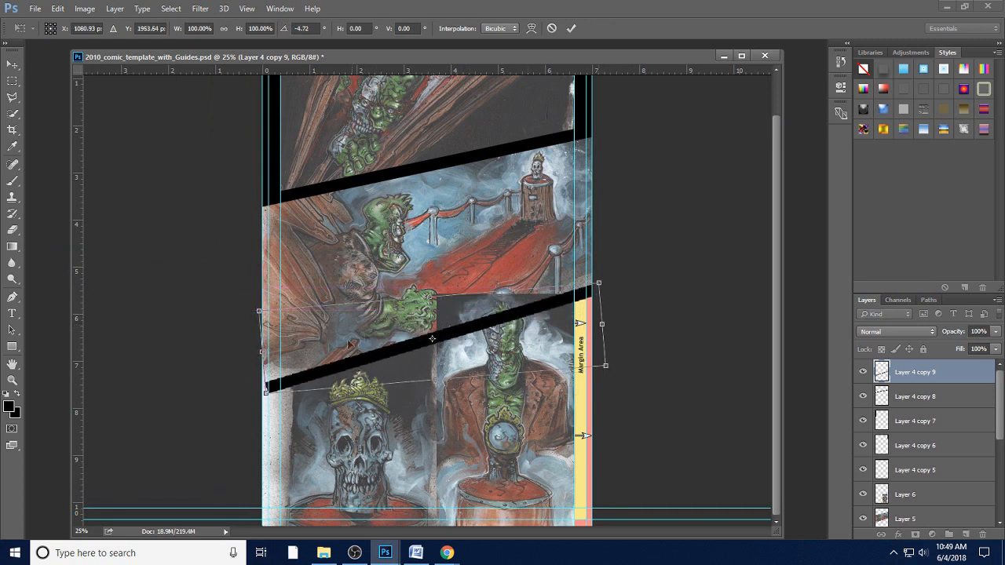
pyautogui.moveTo(259, 333); pyautogui.dragTo(232, 333)
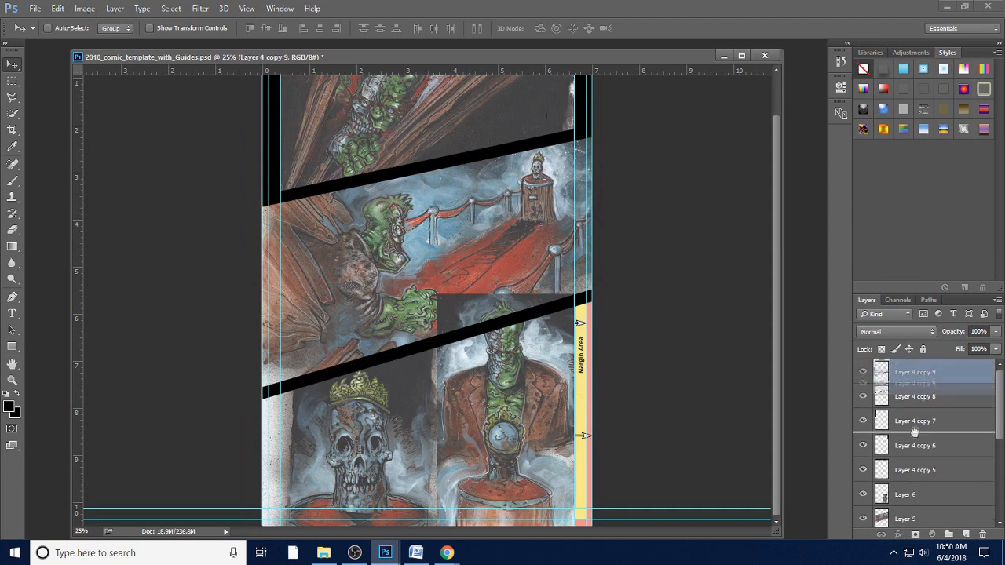
# - Restack the new border layer and switch to the lettered B1 Pg20 page with the growl balloon
pyautogui.moveTo(914, 372); pyautogui.dragTo(914, 458)
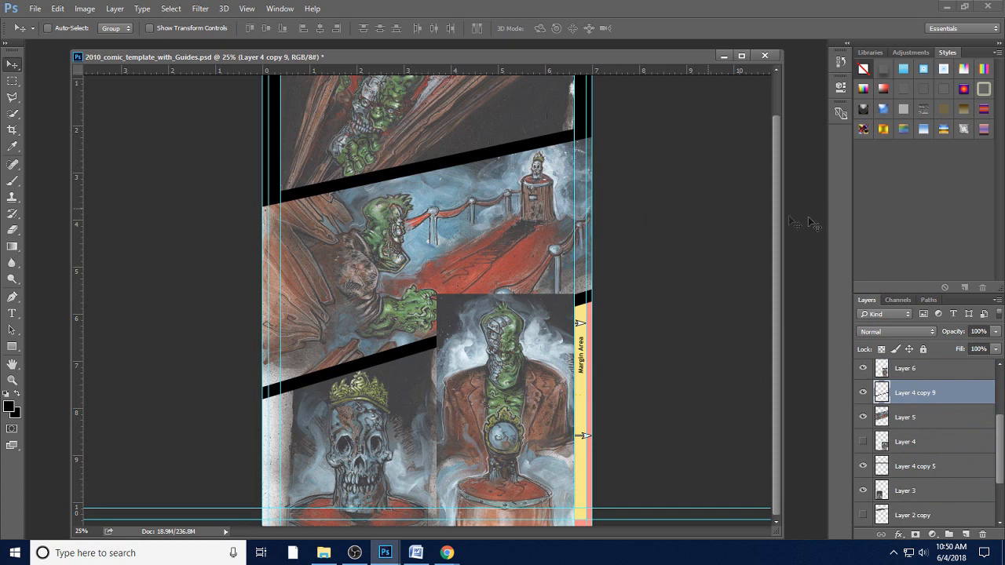
pyautogui.moveTo(725, 306)
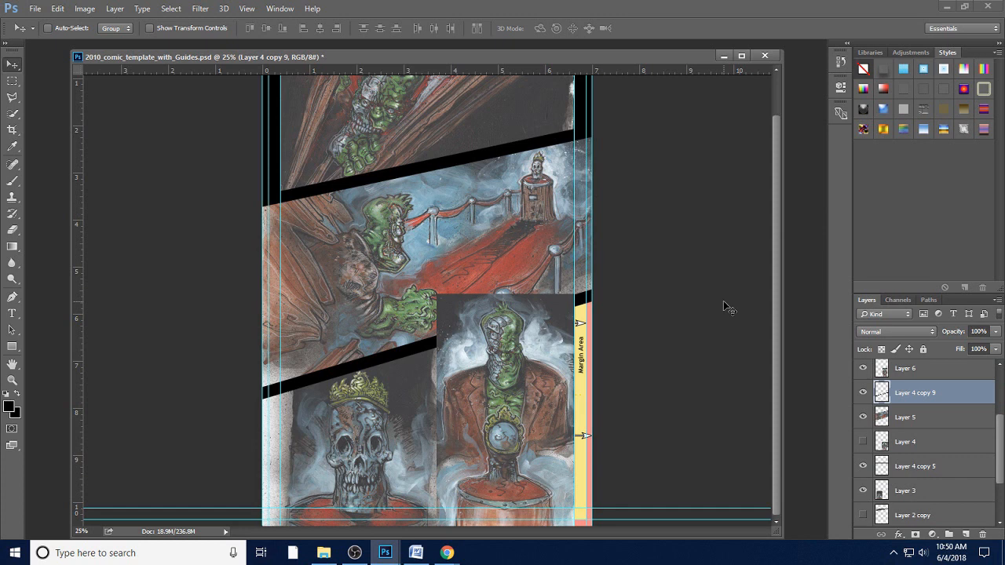
pyautogui.moveTo(537, 306)
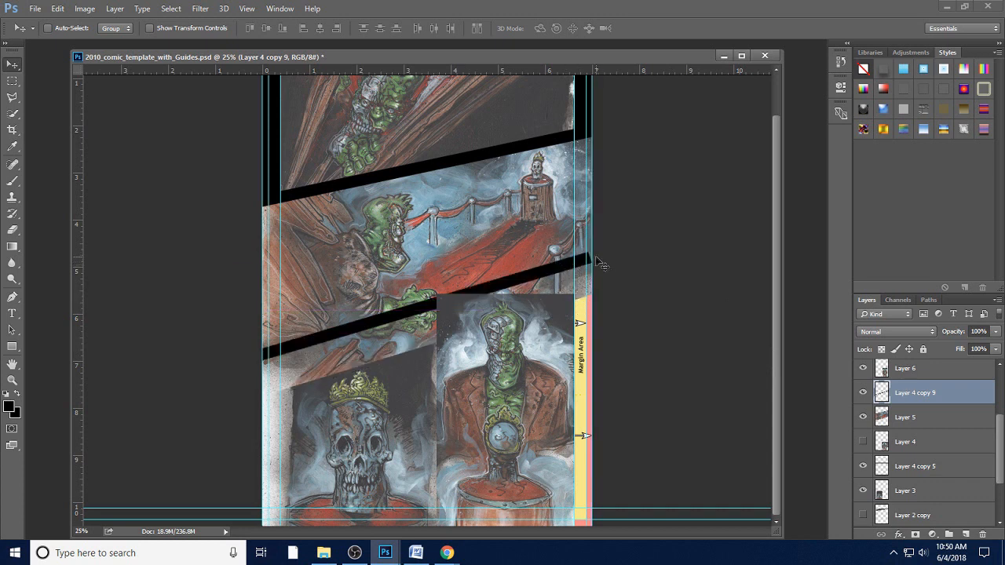
pyautogui.click(56, 9)
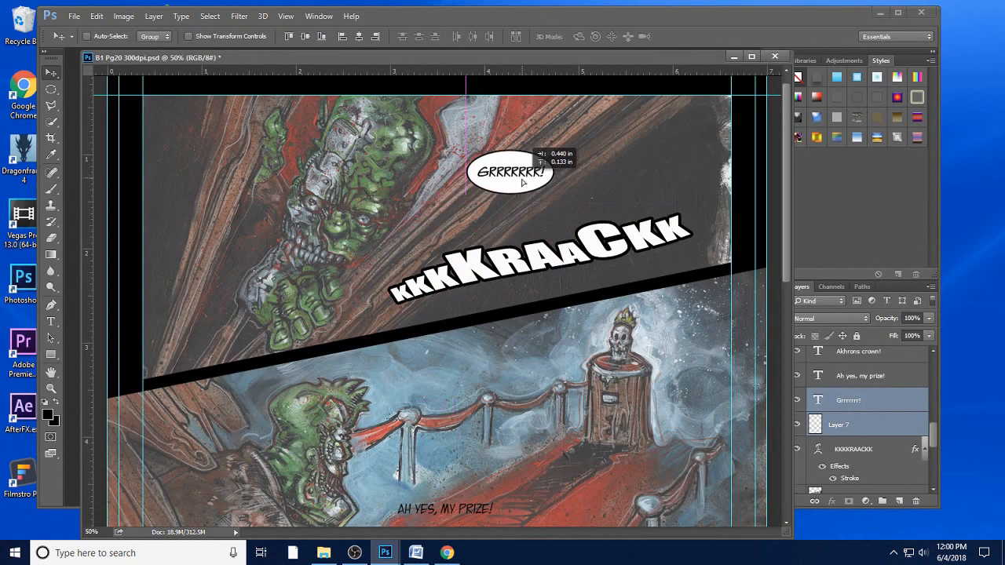
# - Give the GRRRRRRR! balloon a white, black-outlined tail pointing at the green creature
pyautogui.moveTo(511, 171); pyautogui.dragTo(518, 186)
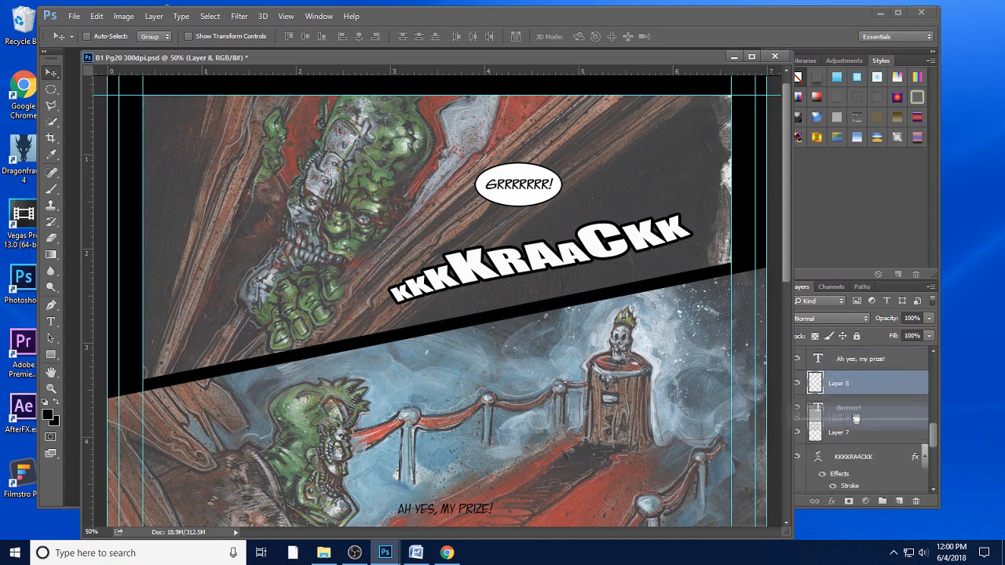
pyautogui.scroll(-3)
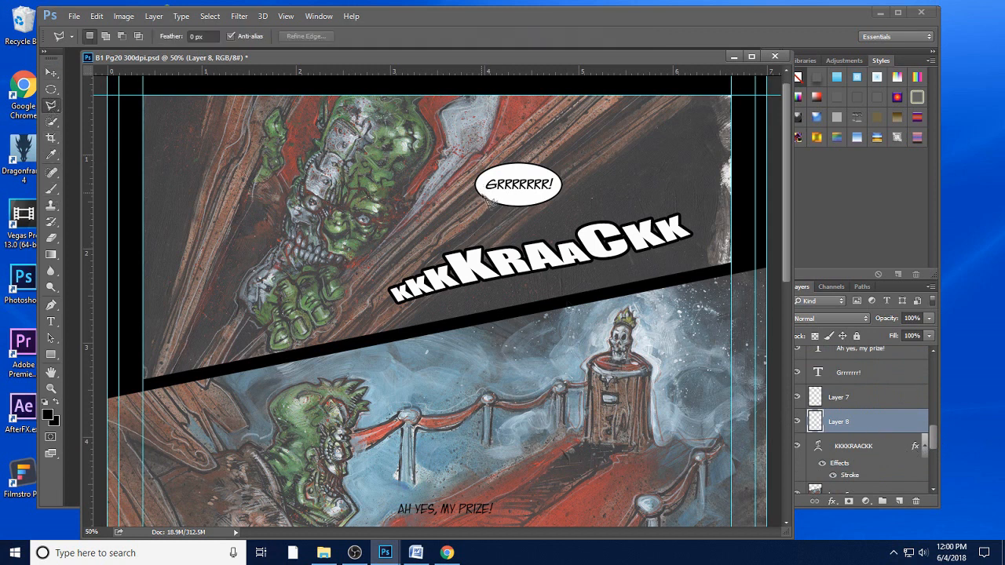
pyautogui.moveTo(389, 260)
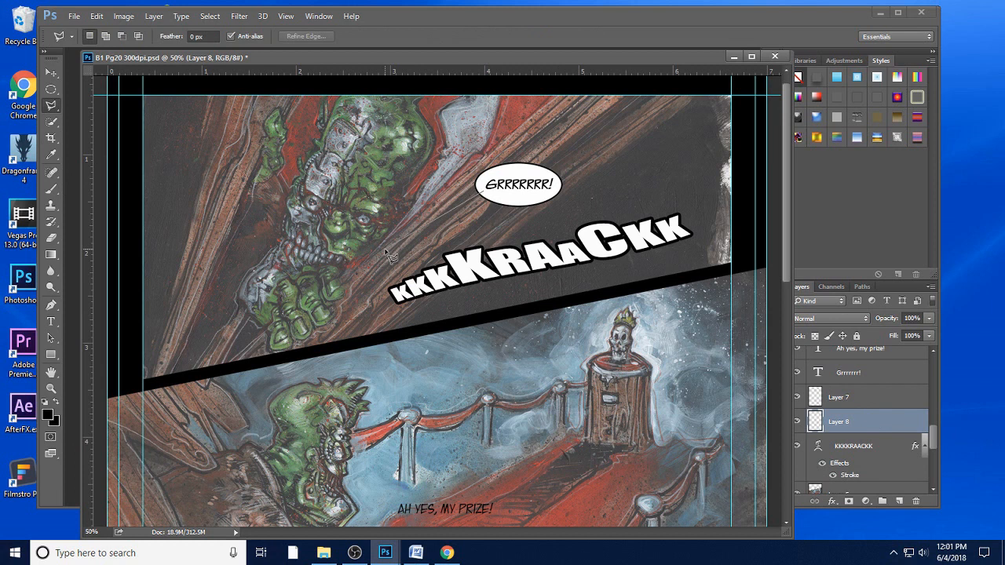
pyautogui.moveTo(493, 202)
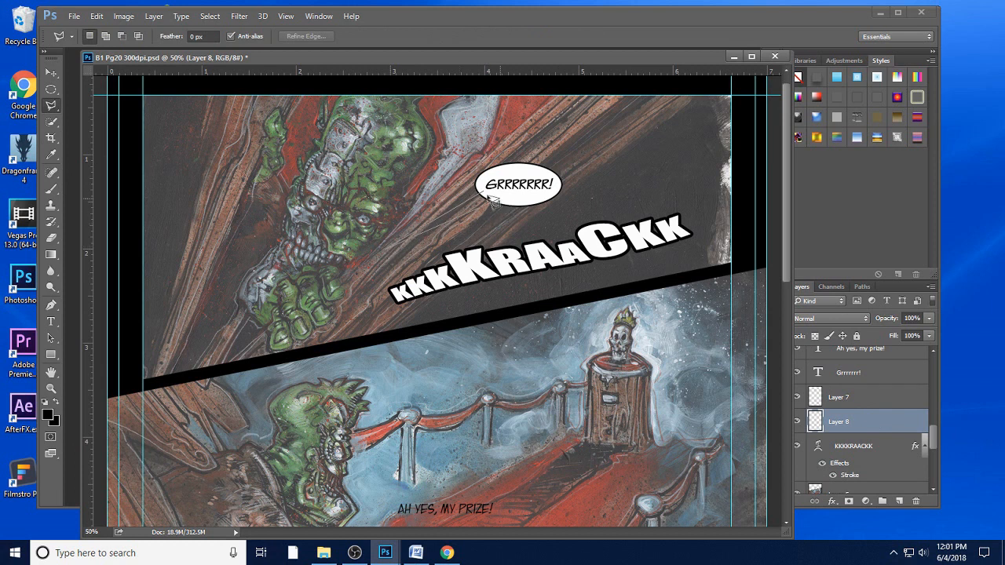
pyautogui.rightClick(490, 203)
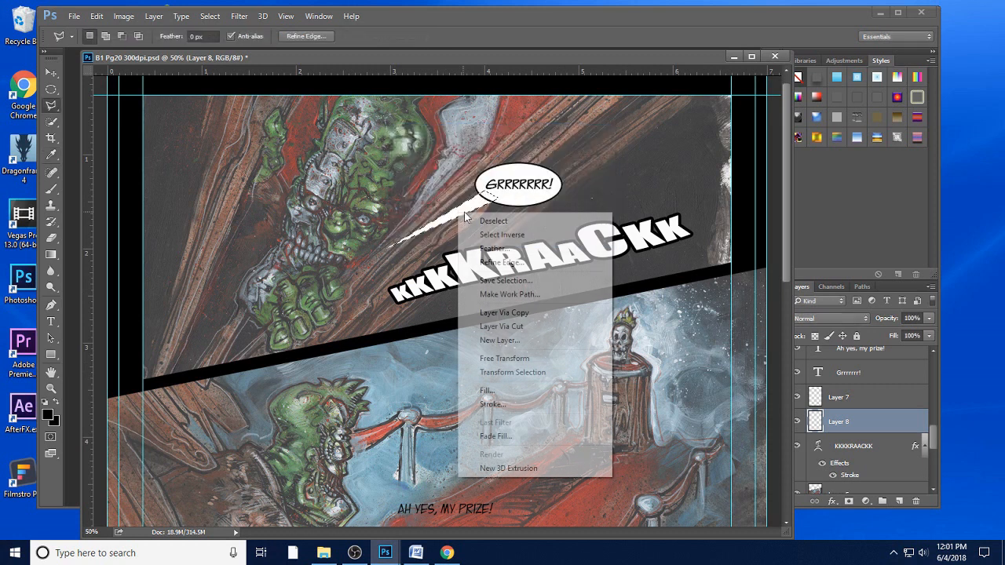
pyautogui.click(494, 404)
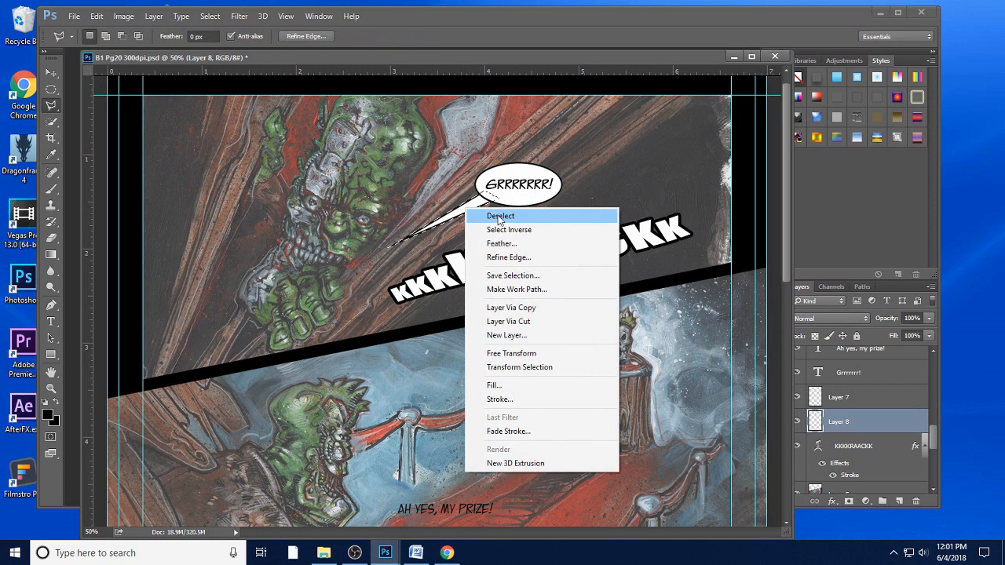
pyautogui.click(499, 216)
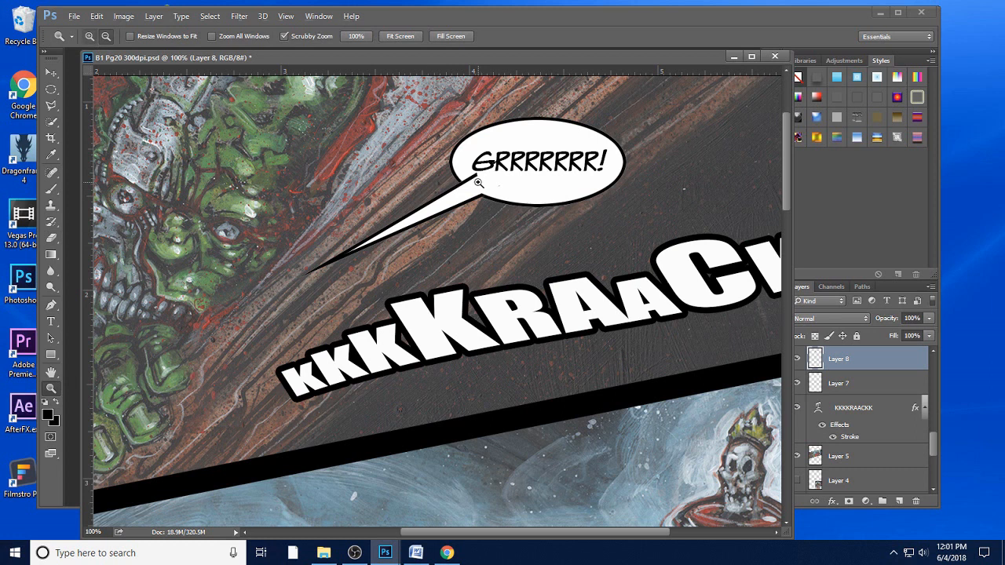
# - Blend the tail seam into the balloon and cut part of the tail onto its own layer
pyautogui.click(479, 182)
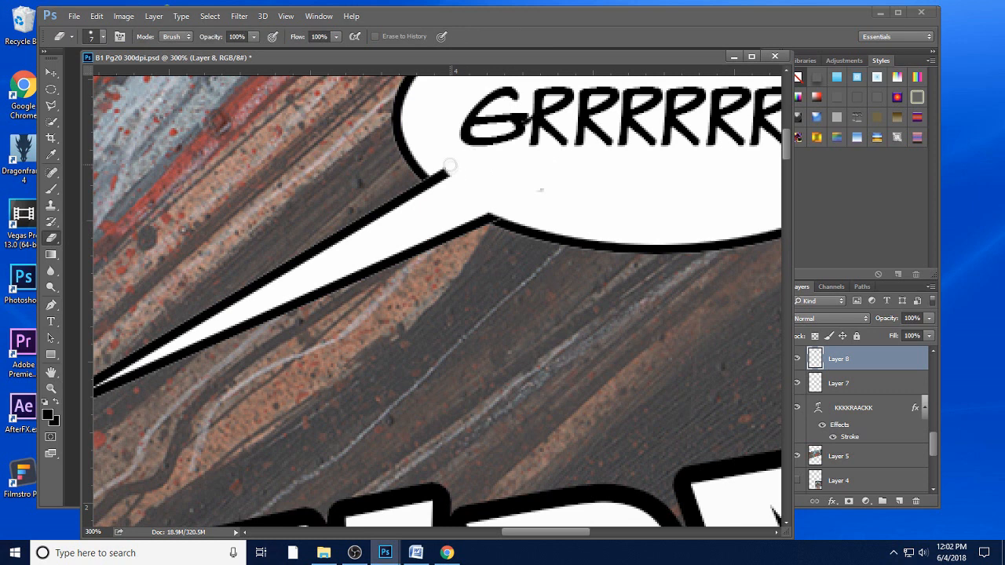
pyautogui.moveTo(437, 171)
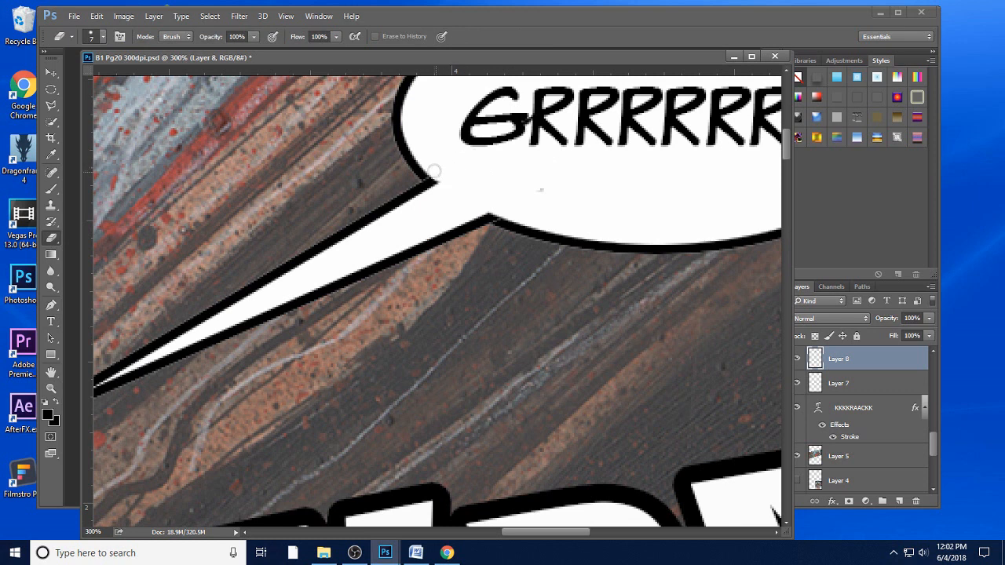
pyautogui.moveTo(258, 100)
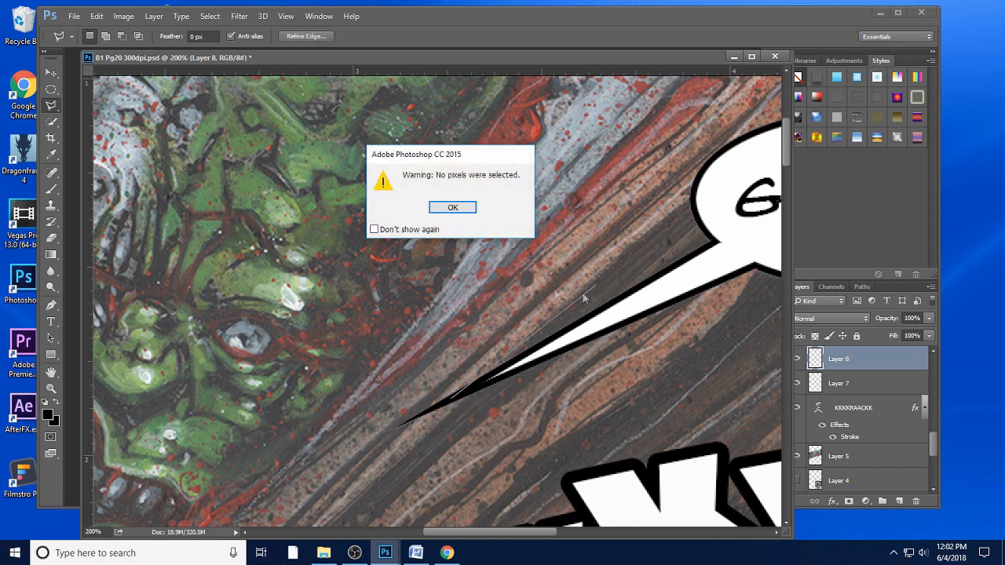
pyautogui.click(453, 207)
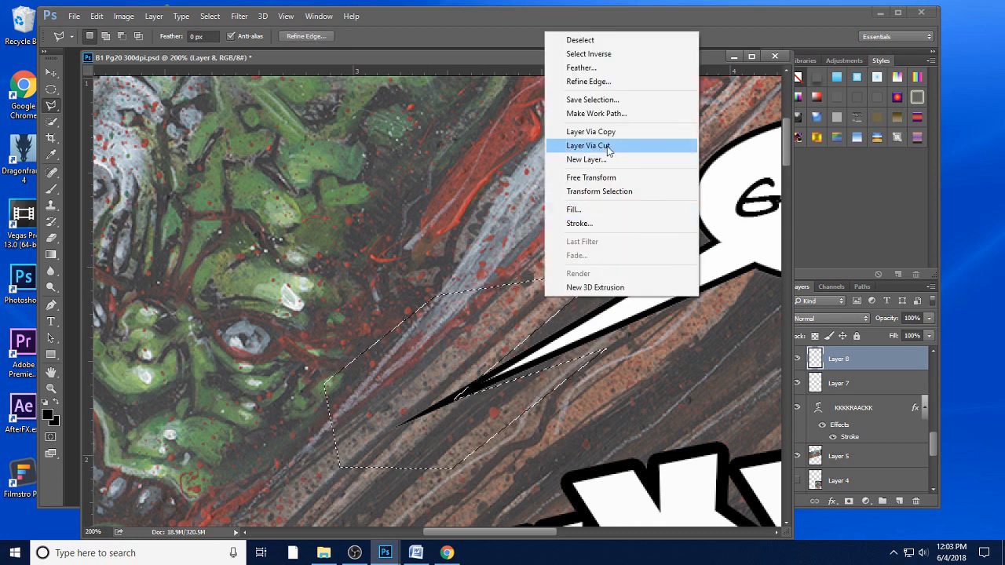
pyautogui.click(589, 145)
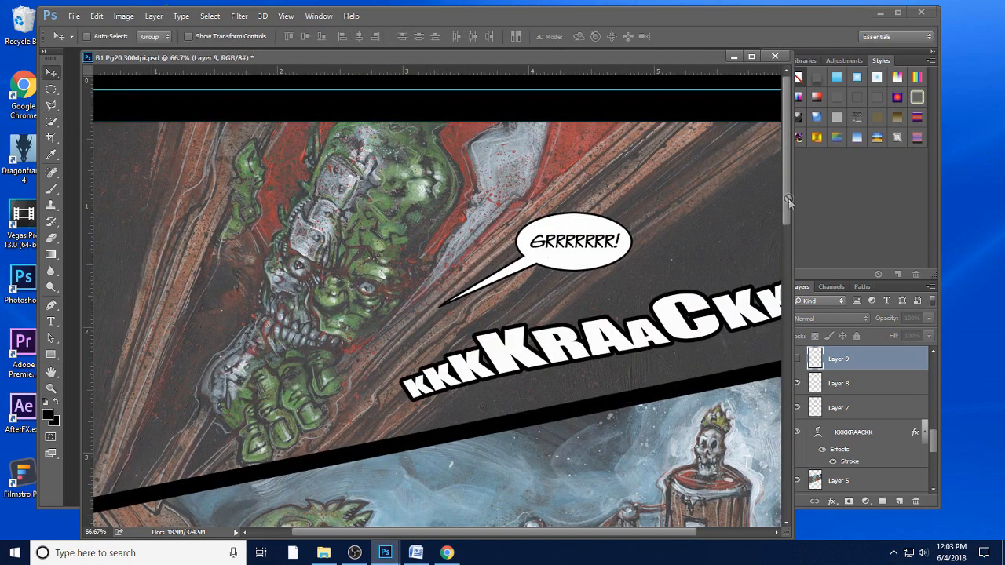
# - Edit the lower caption so it reads AH YES, THE PRIZE! instead of MY PRIZE!
pyautogui.scroll(-3)
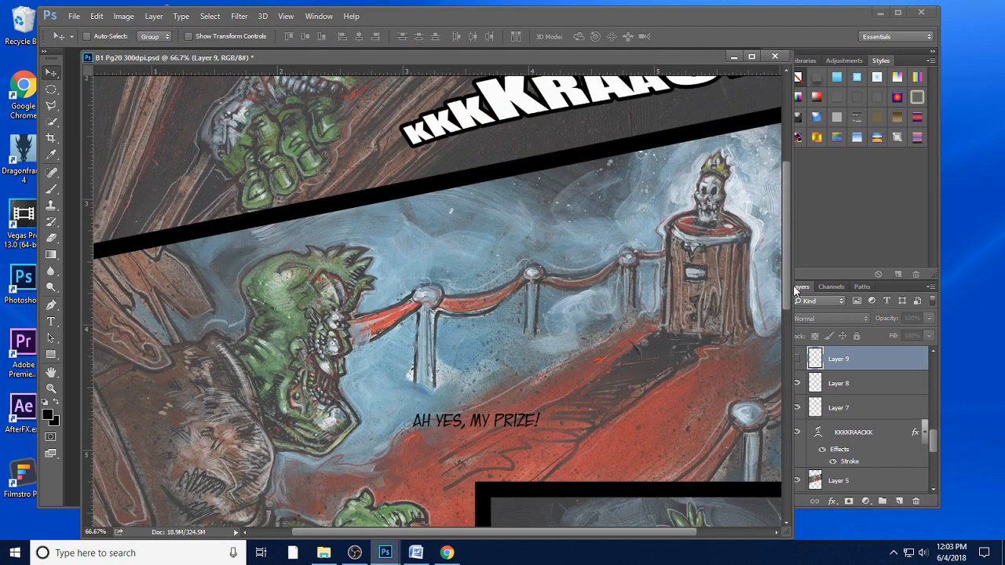
pyautogui.click(50, 322)
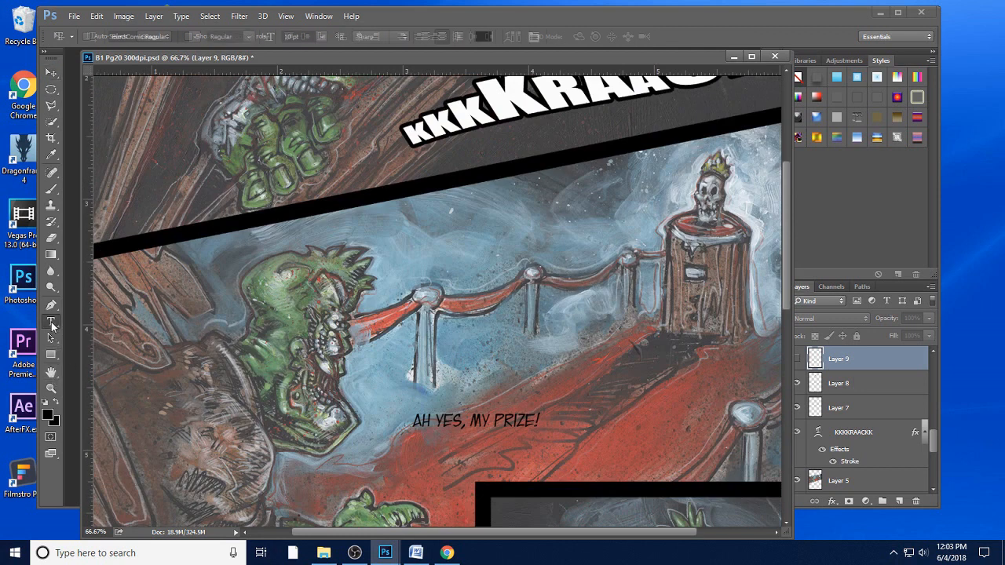
pyautogui.click(50, 322)
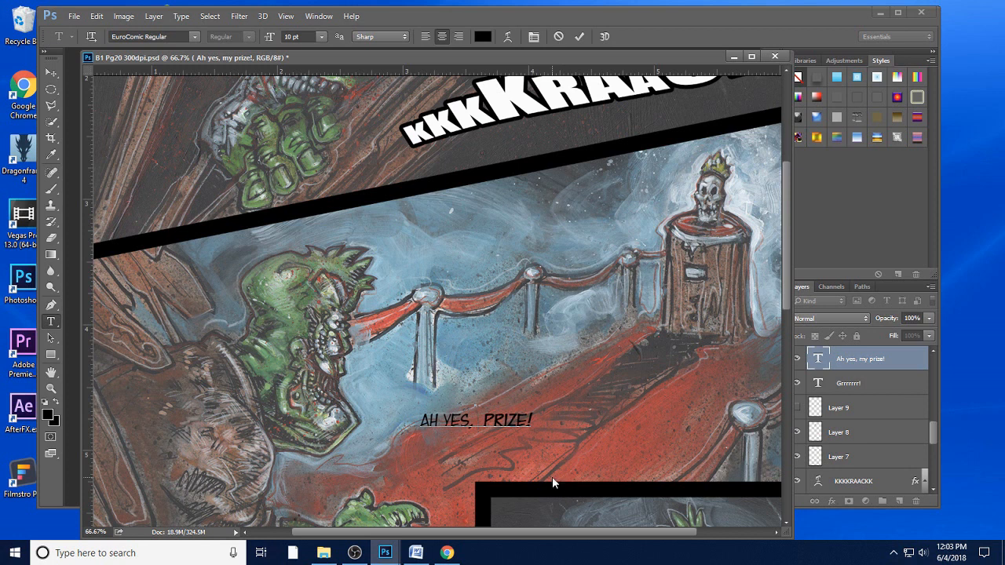
pyautogui.write('THE')
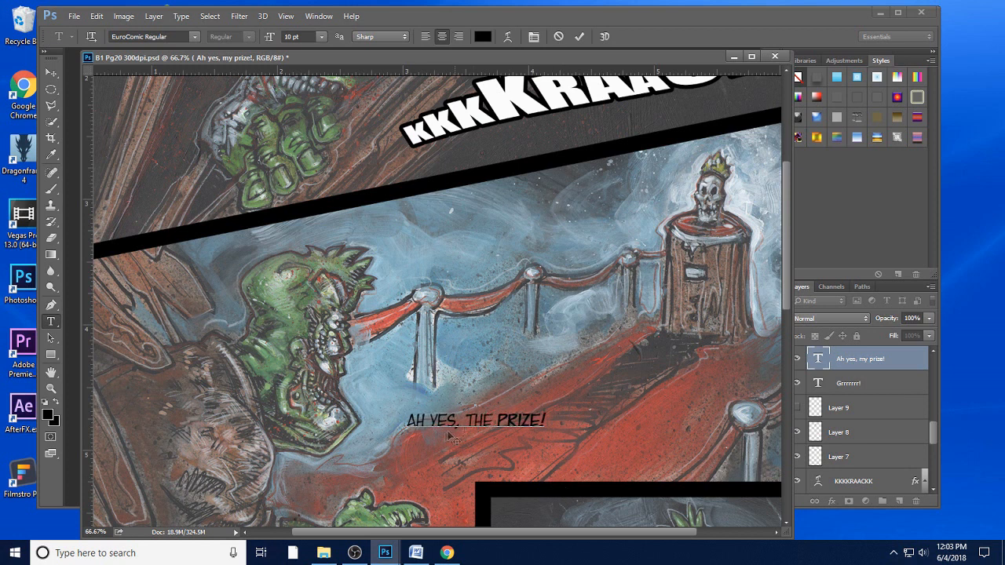